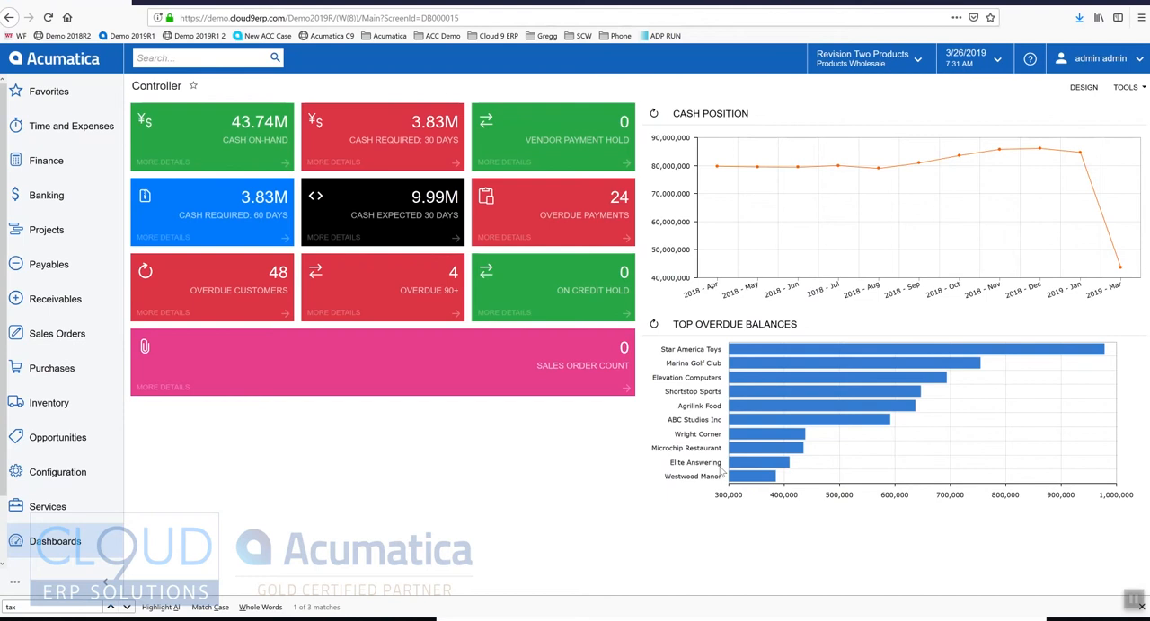
- Search 'generic' and open the Generic Inquiry screen with the AP-Vendors inquiry
{"action": "left_click", "coordinate": [198, 58]}
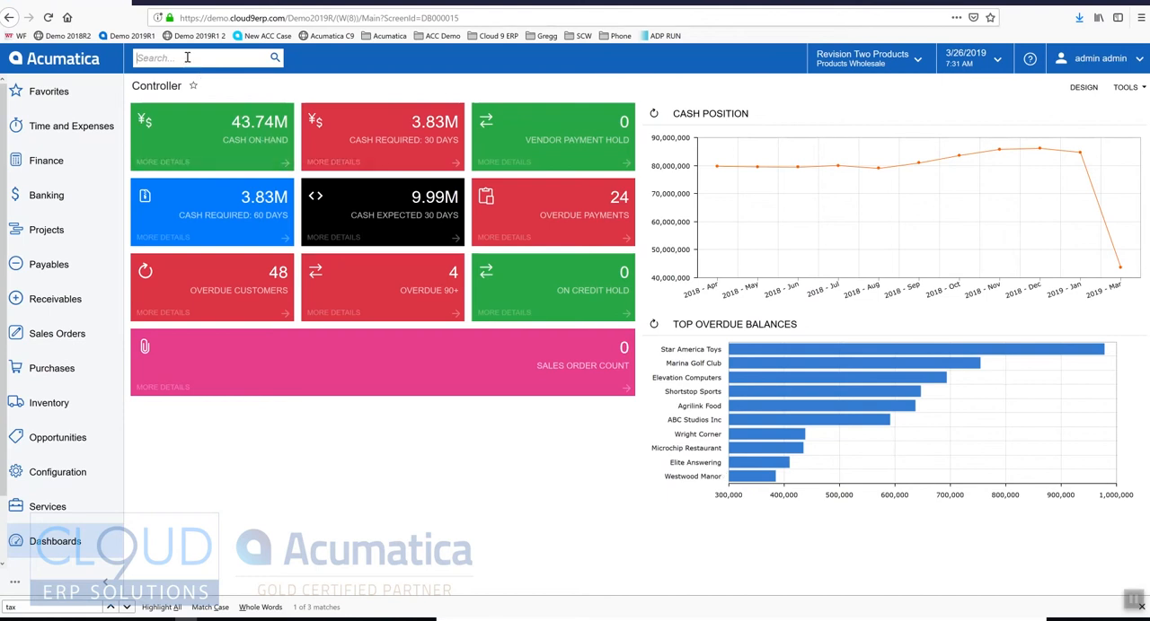
{"action": "type", "text": "generic"}
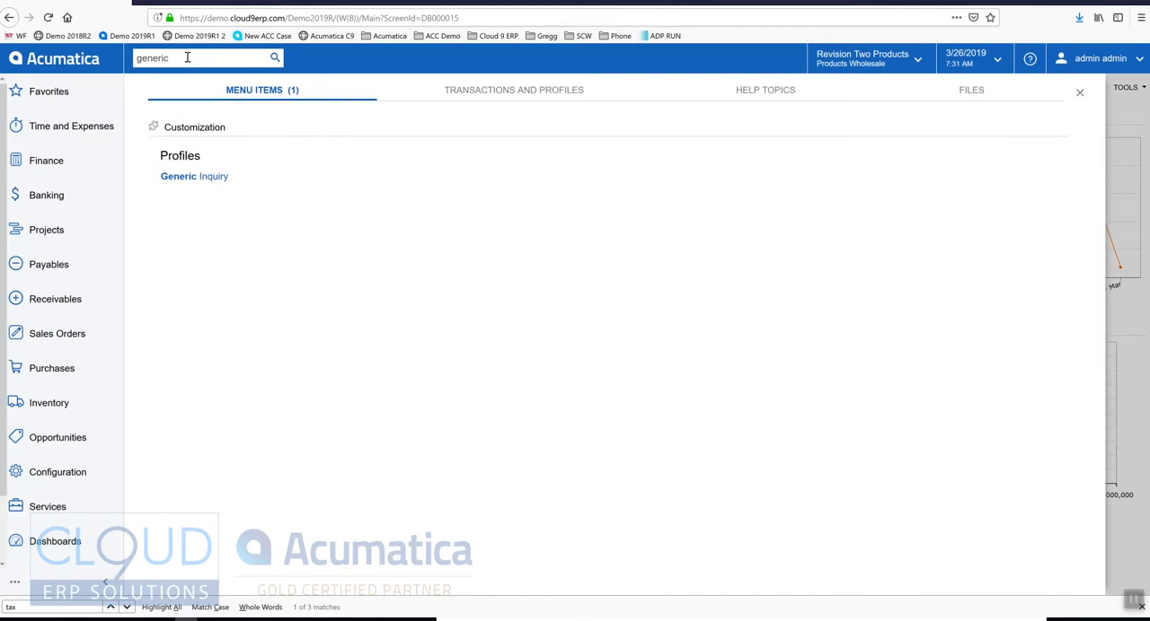
{"action": "left_click", "coordinate": [194, 176]}
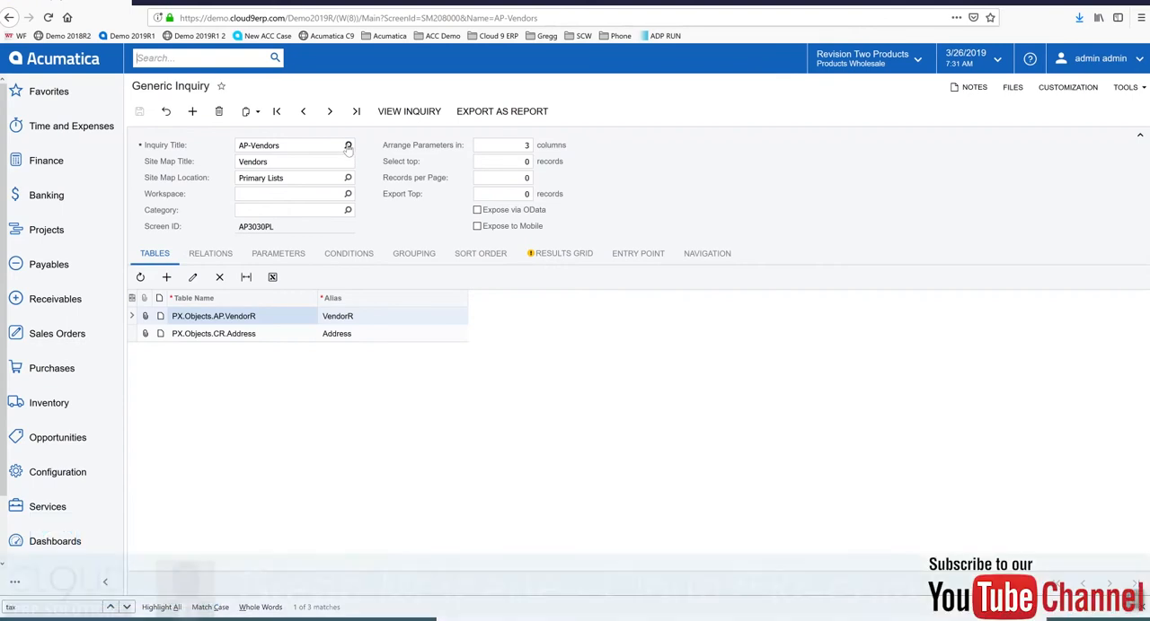
{"action": "left_click", "coordinate": [410, 111]}
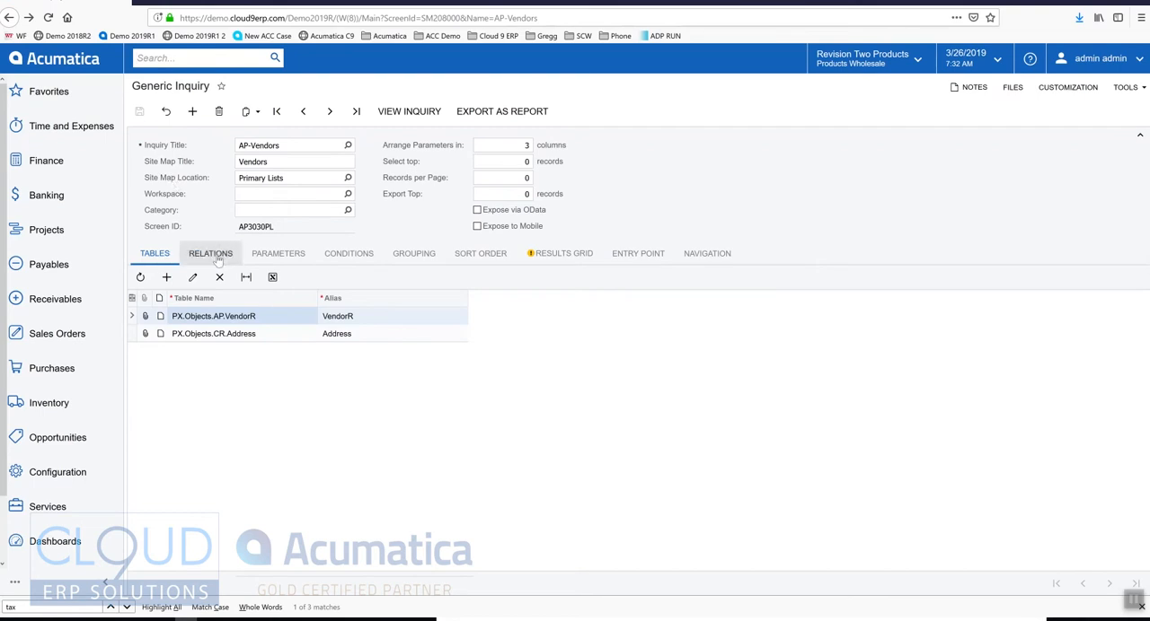
{"action": "left_click", "coordinate": [211, 253]}
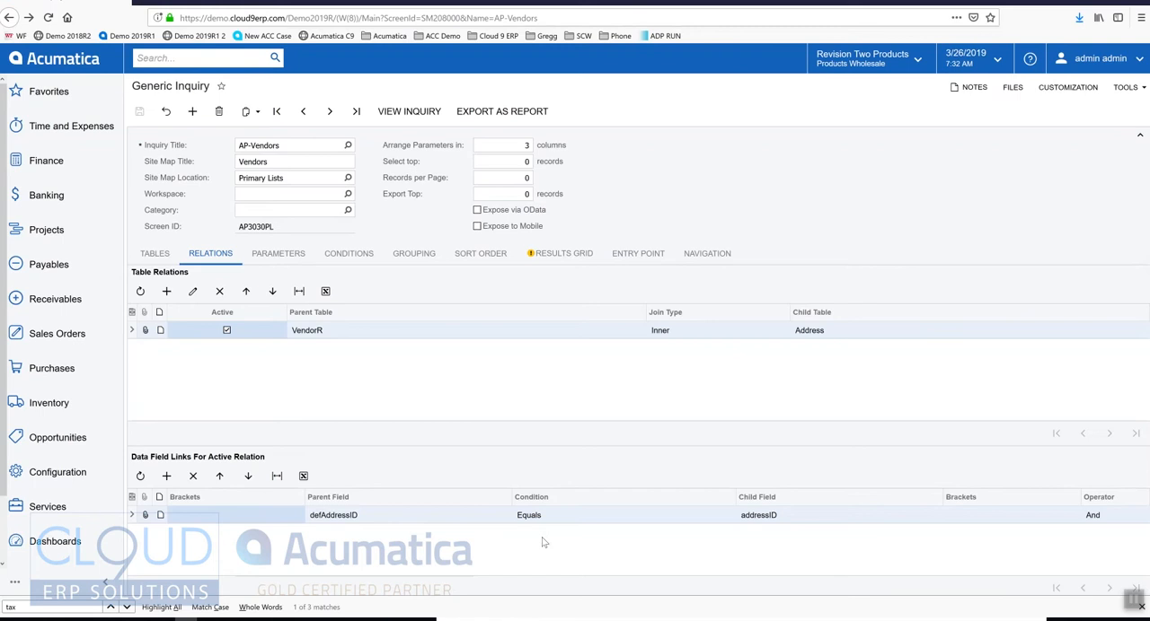
{"action": "left_click", "coordinate": [154, 253]}
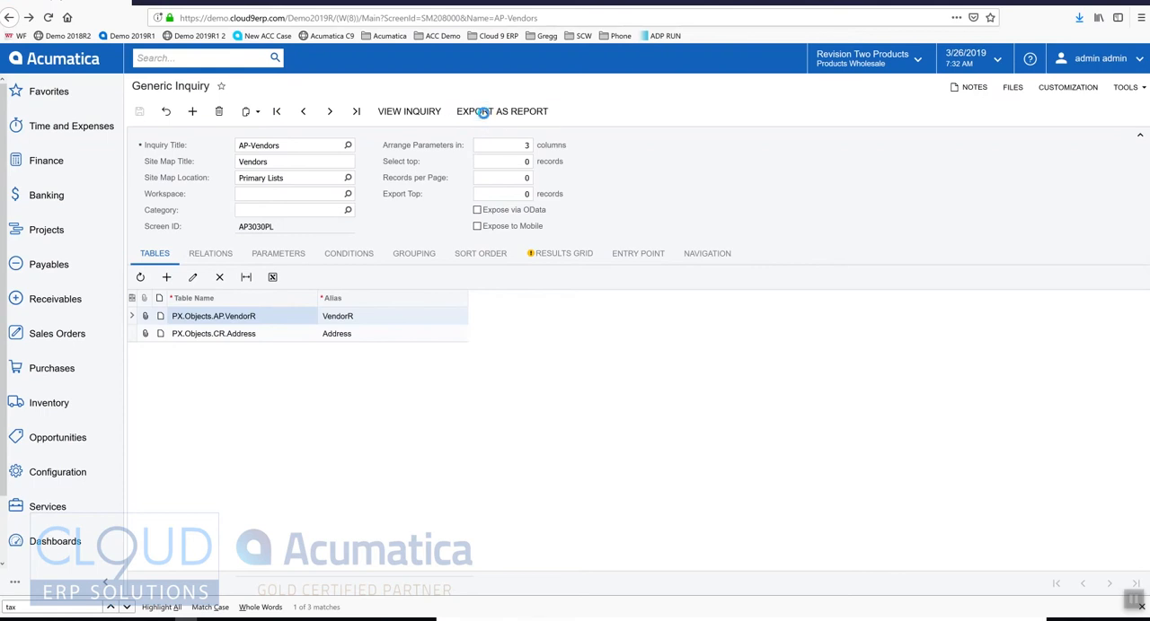
- Export the AP-Vendors inquiry as an .rpx report file and save the download
{"action": "left_click", "coordinate": [501, 111]}
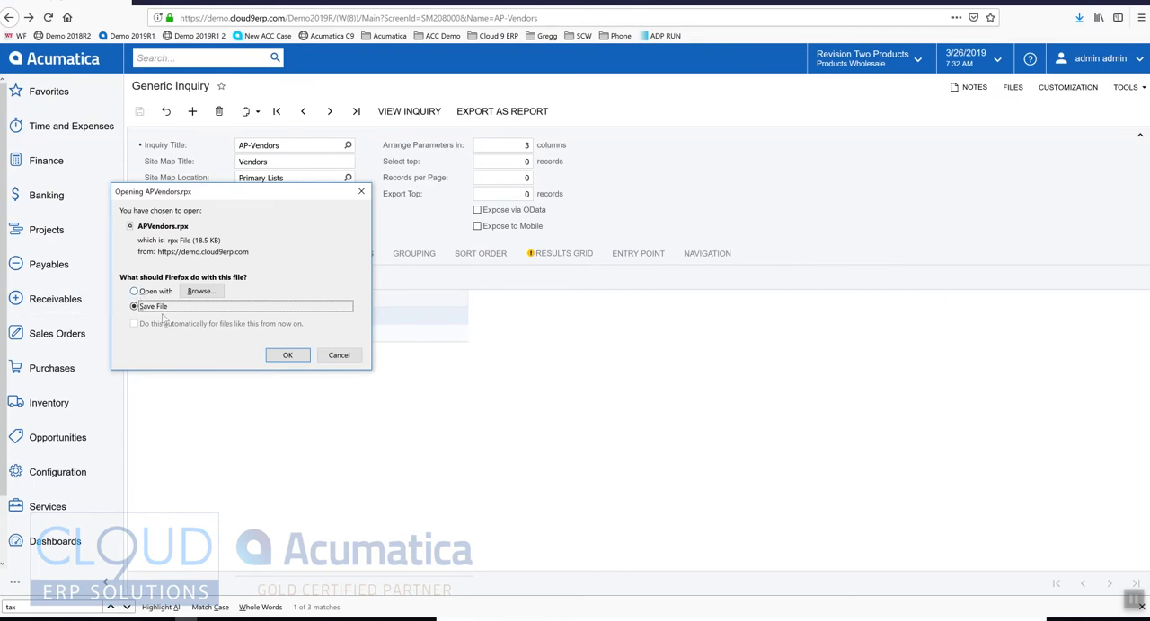
{"action": "left_click", "coordinate": [287, 355]}
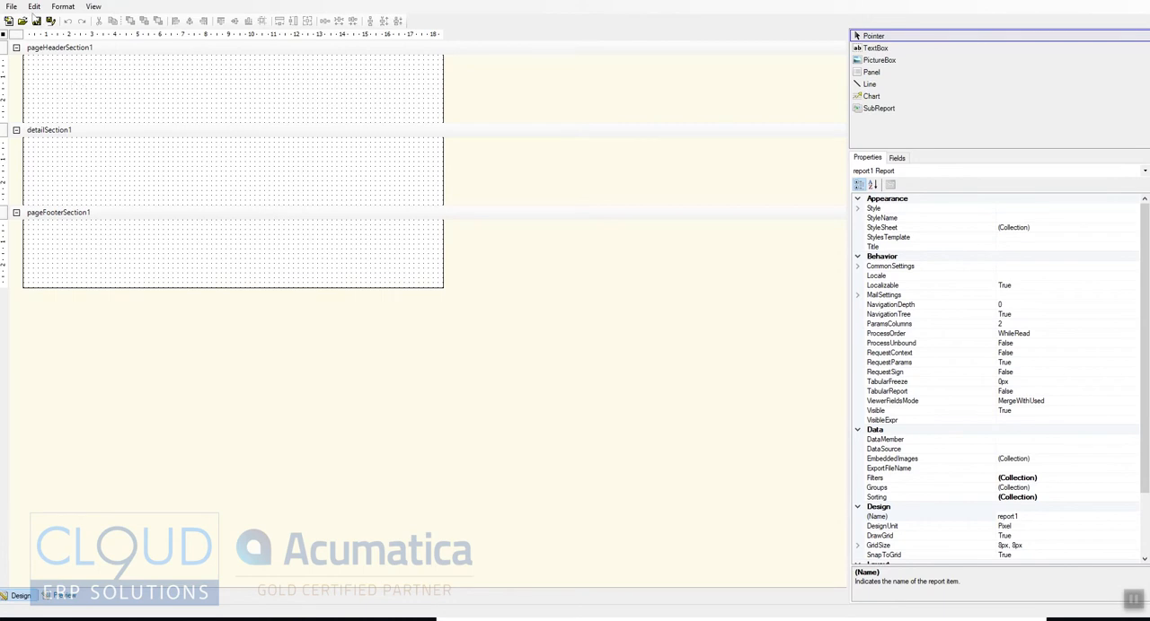
- Review the VendorR and Address tables in Build Schema, then show the report's field list
{"action": "left_click", "coordinate": [11, 7]}
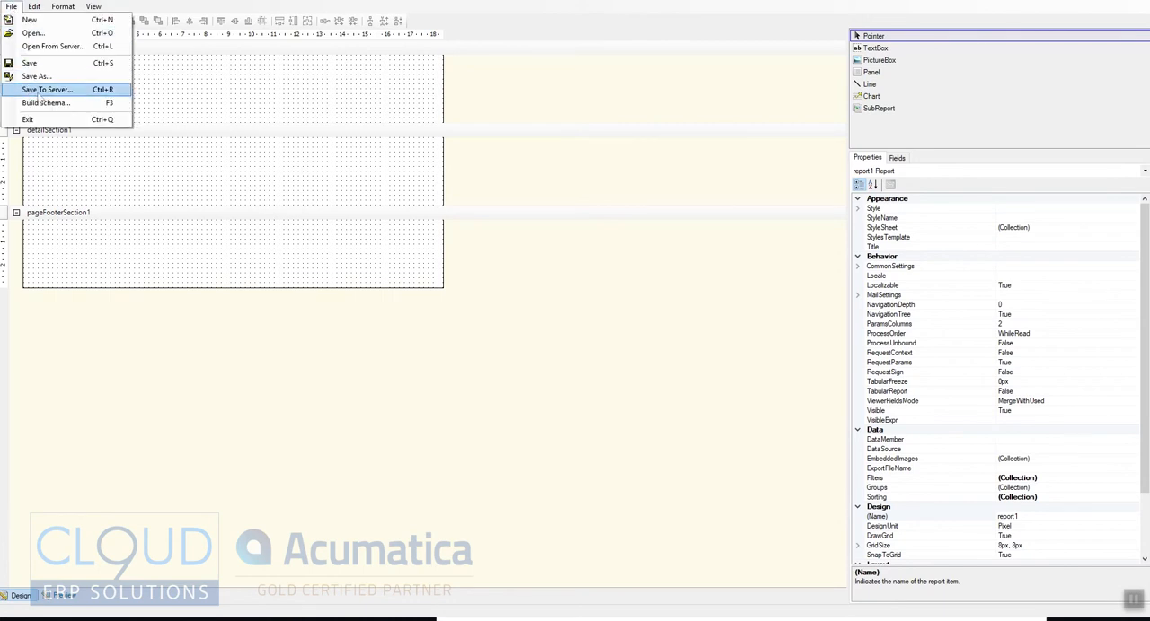
{"action": "left_click", "coordinate": [47, 102]}
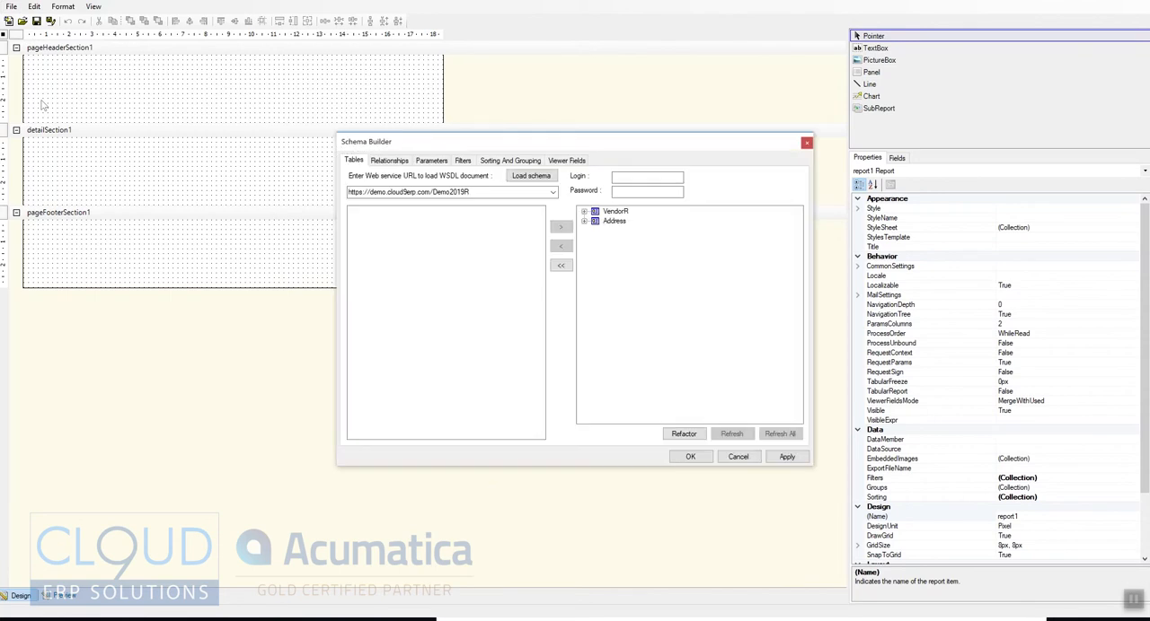
{"action": "mouse_move", "coordinate": [216, 104]}
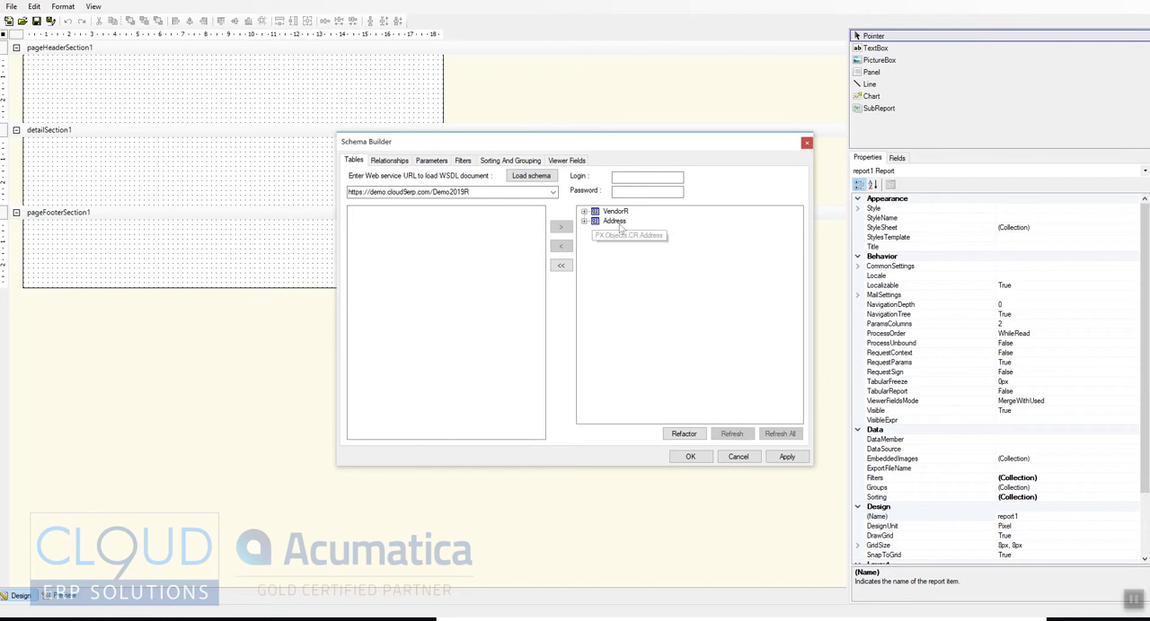
{"action": "left_click", "coordinate": [614, 221]}
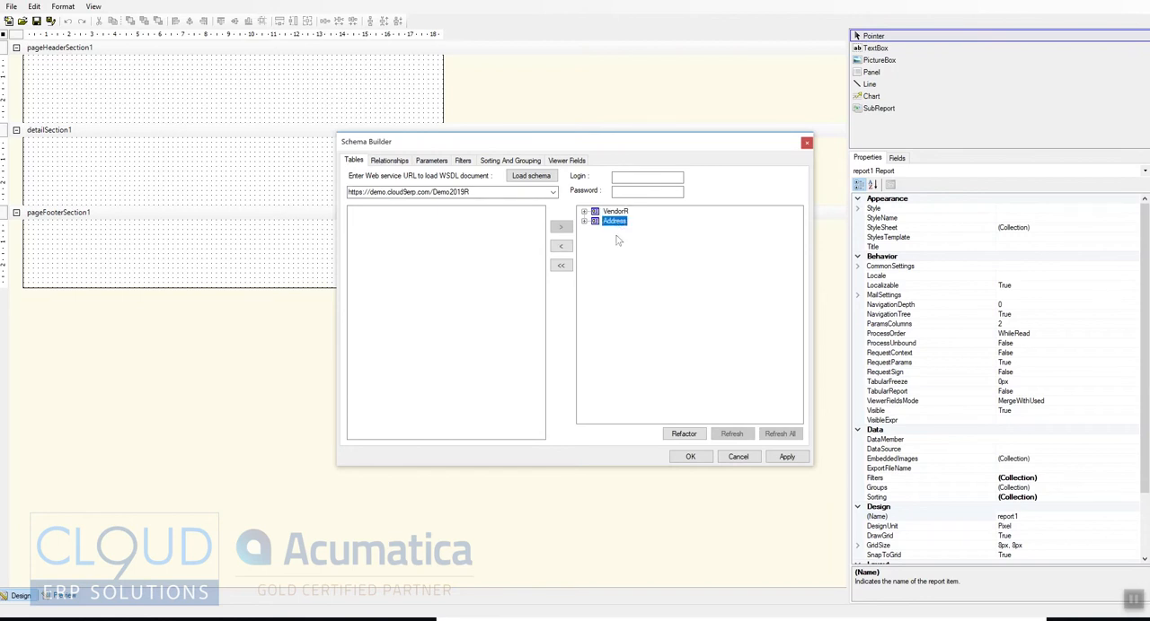
{"action": "left_click", "coordinate": [388, 160]}
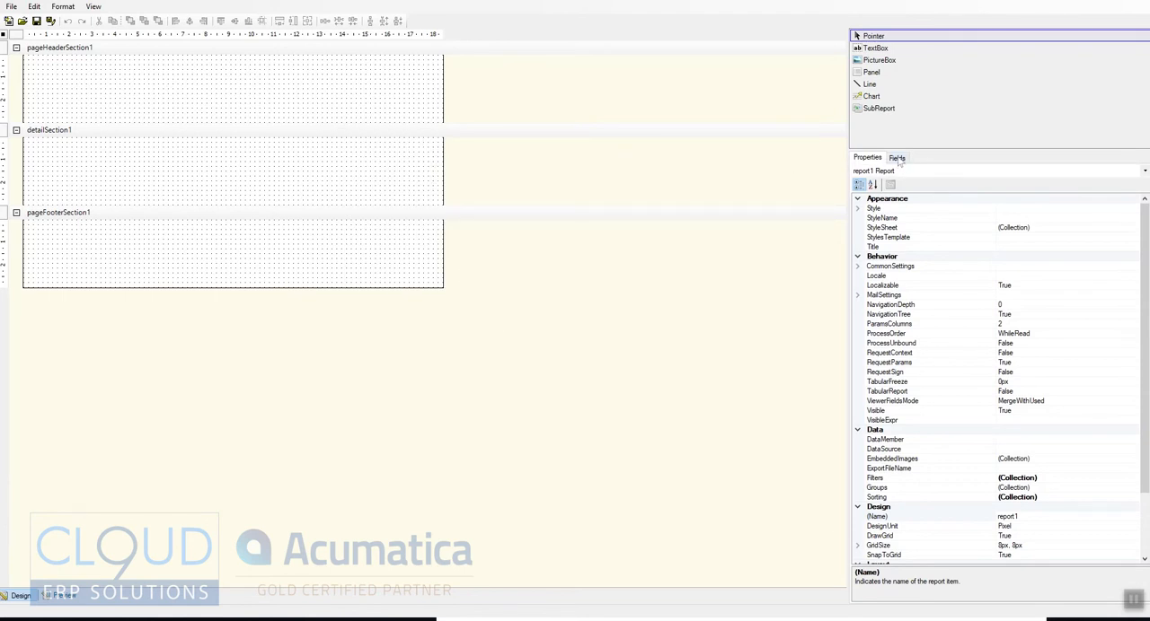
{"action": "left_click", "coordinate": [896, 158]}
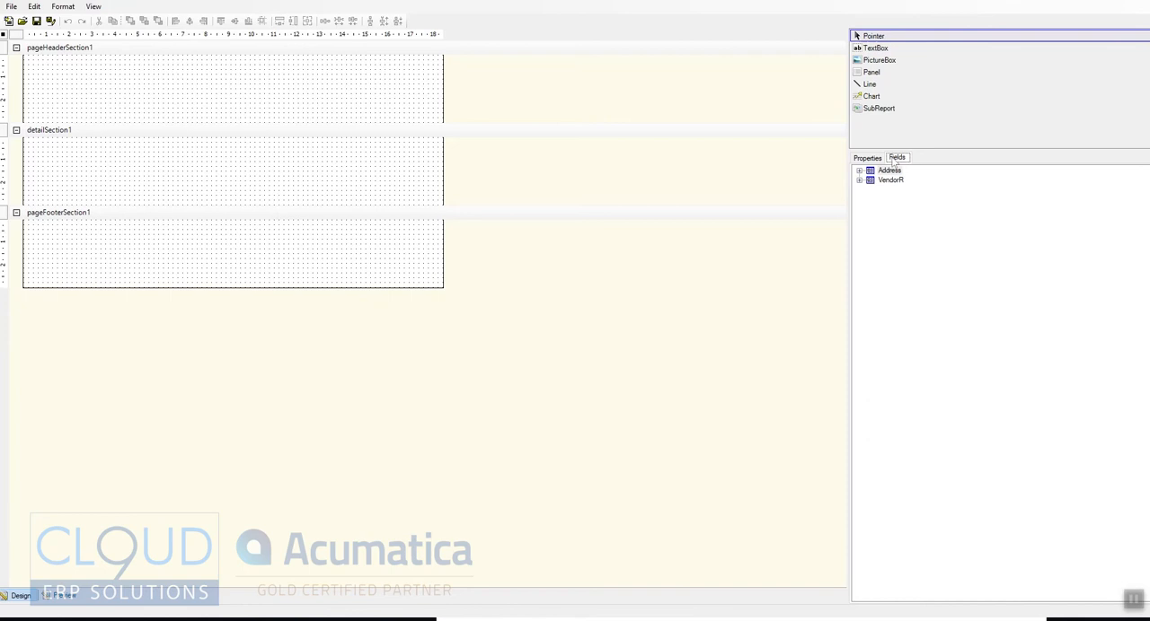
- Place the VendorR AcctCD and AcctName fields in the detail section
{"action": "left_click", "coordinate": [859, 180]}
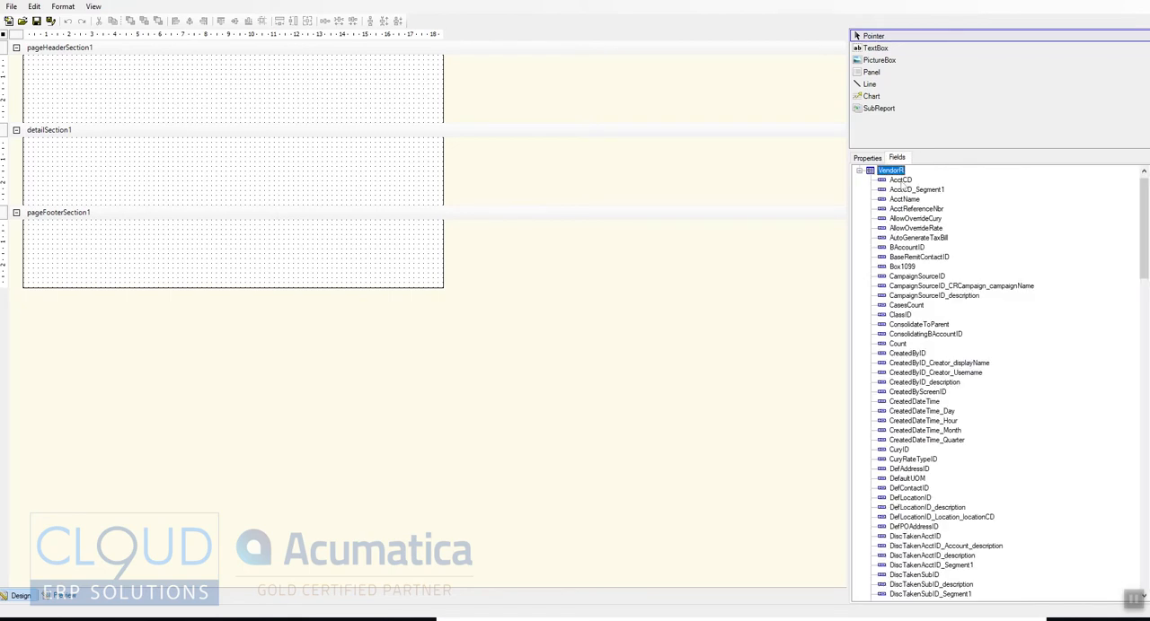
{"action": "left_click", "coordinate": [50, 129]}
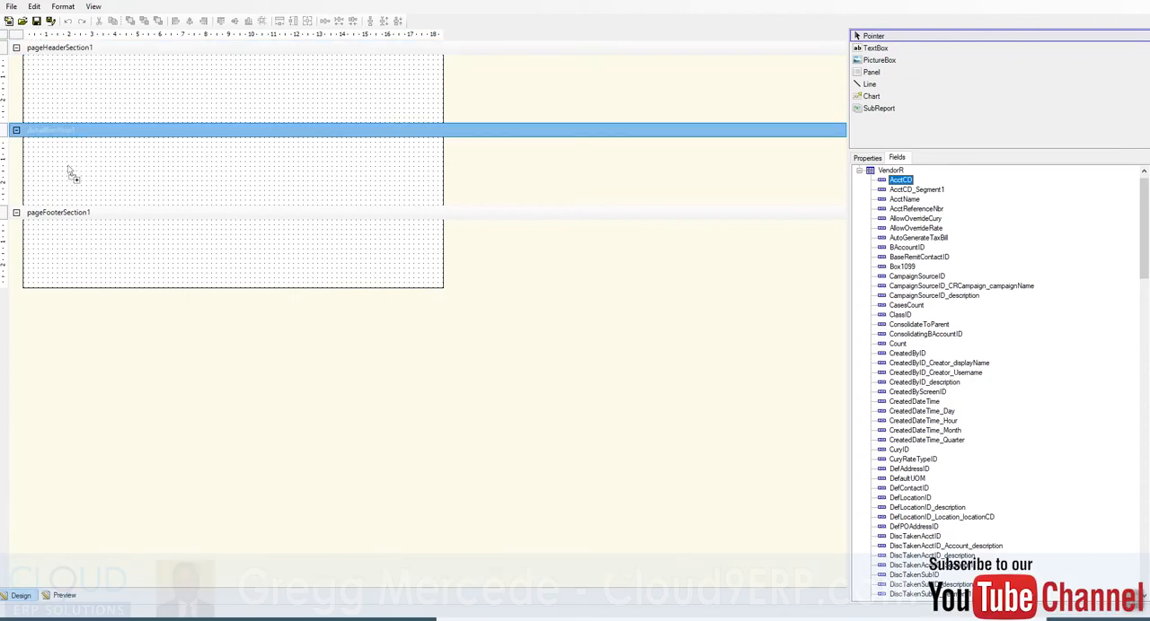
{"action": "left_click_drag", "start_coordinate": [899, 180], "coordinate": [72, 151]}
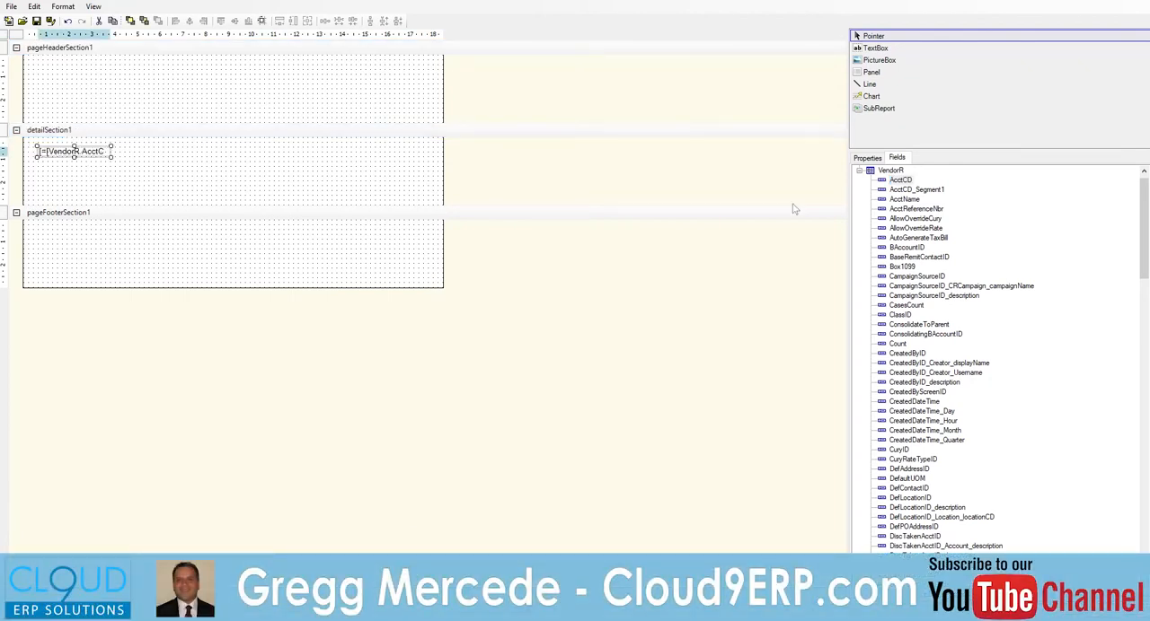
{"action": "left_click", "coordinate": [905, 199]}
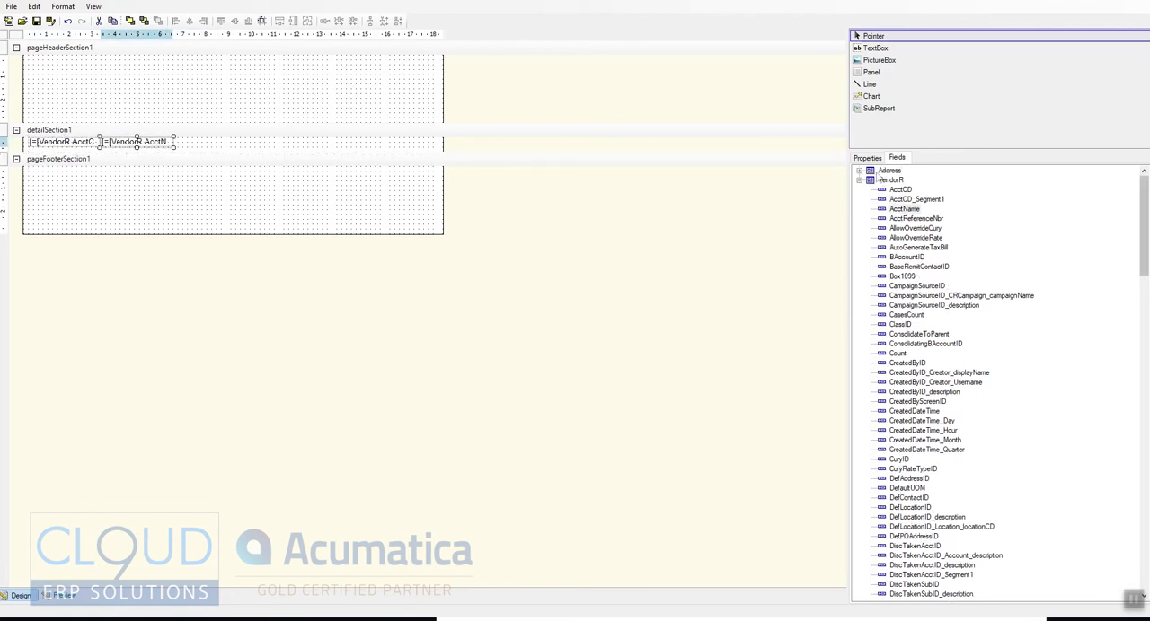
- Add the Address AddressLine1, City and State fields to the detail row
{"action": "left_click", "coordinate": [889, 169]}
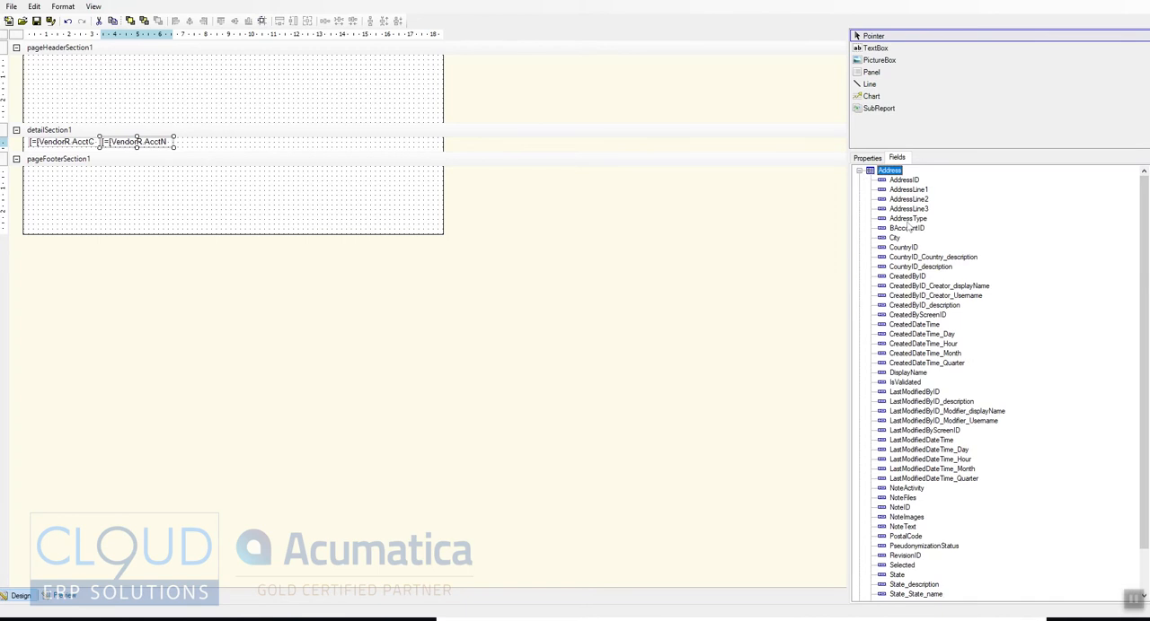
{"action": "left_click", "coordinate": [57, 158]}
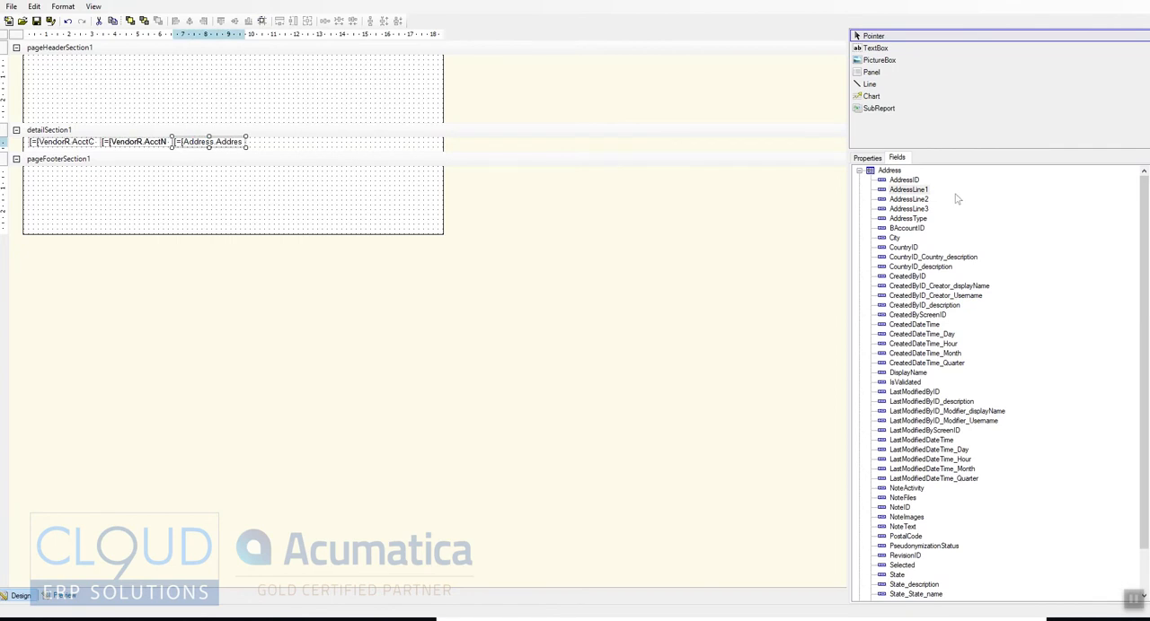
{"action": "left_click", "coordinate": [895, 237]}
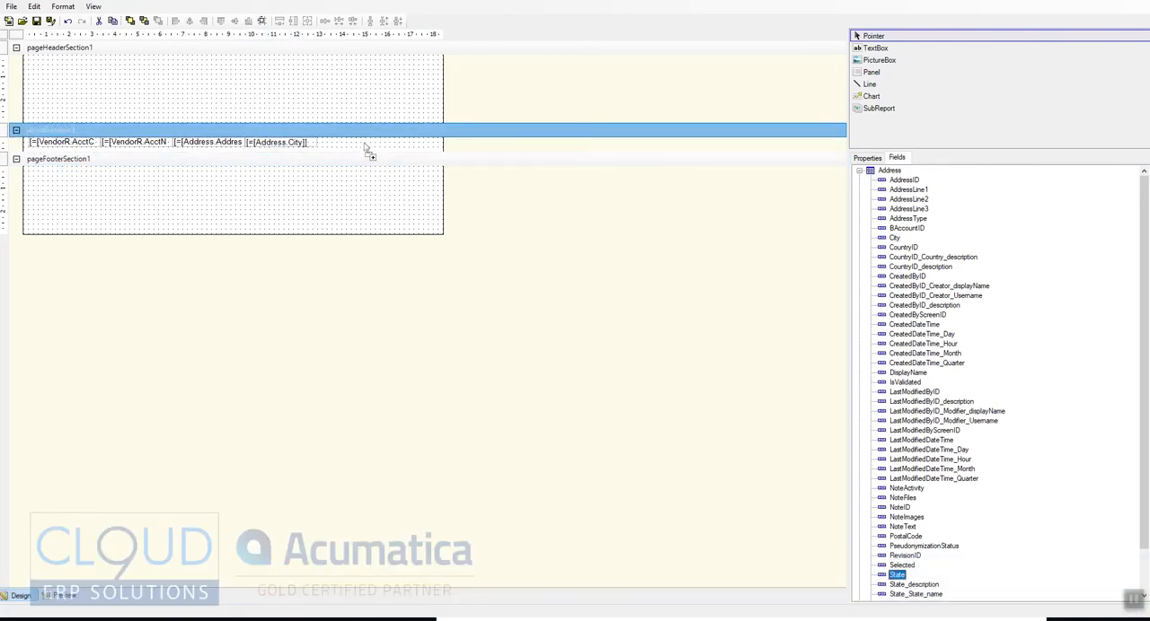
{"action": "left_click_drag", "start_coordinate": [896, 575], "coordinate": [358, 142]}
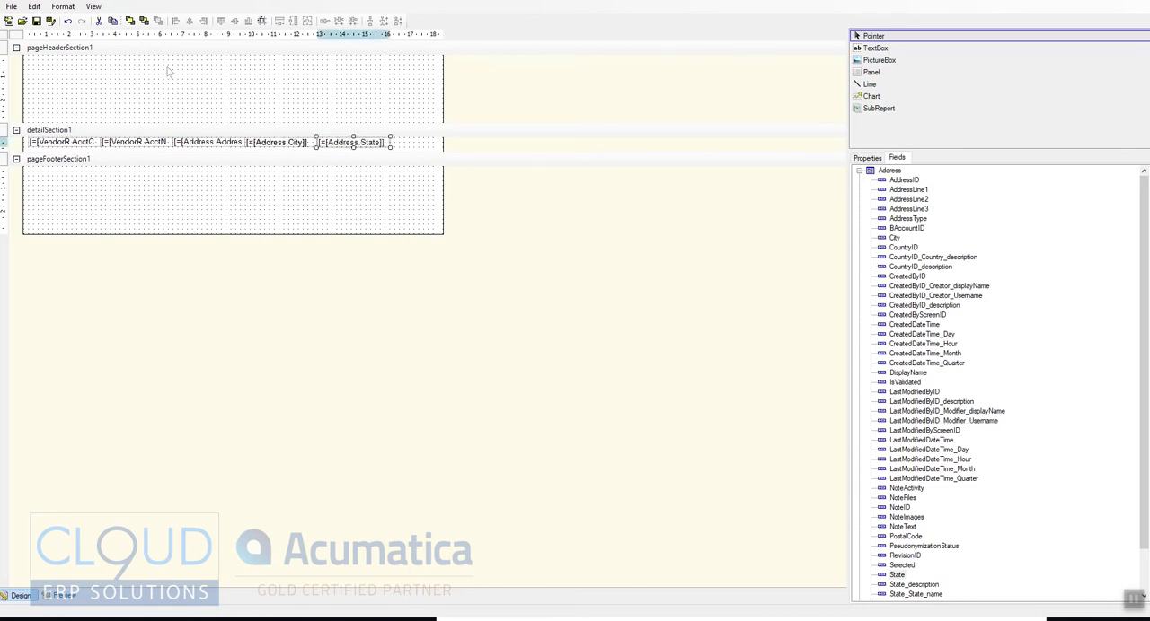
{"action": "left_click", "coordinate": [11, 7]}
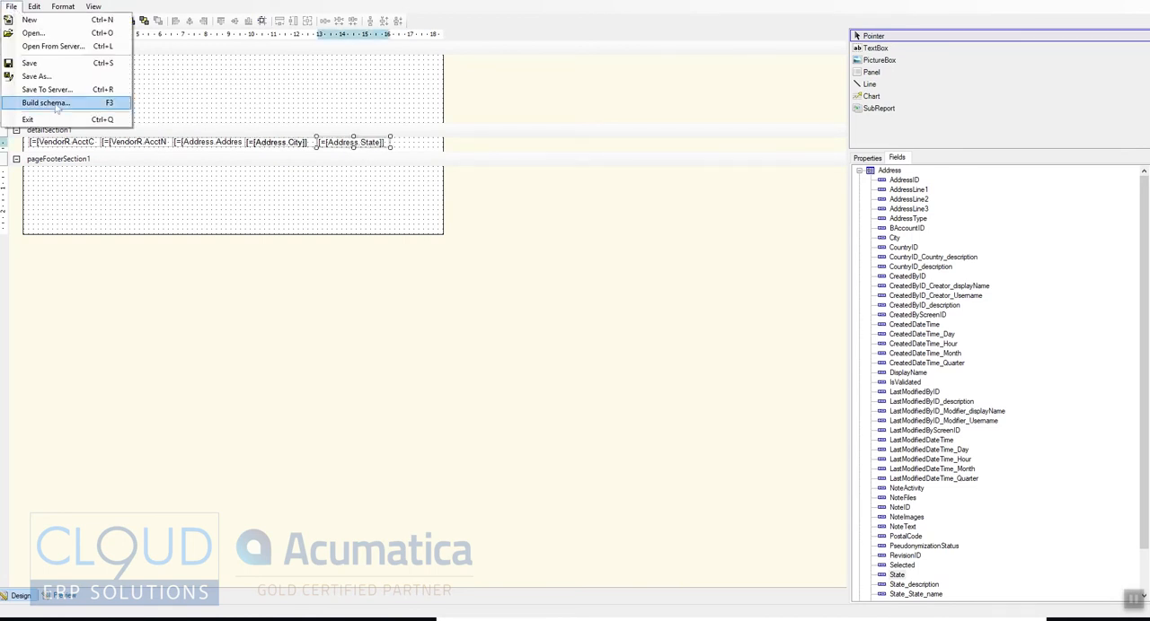
- Save the vendor report to the Acumatica server via Save To Server
{"action": "left_click", "coordinate": [46, 90]}
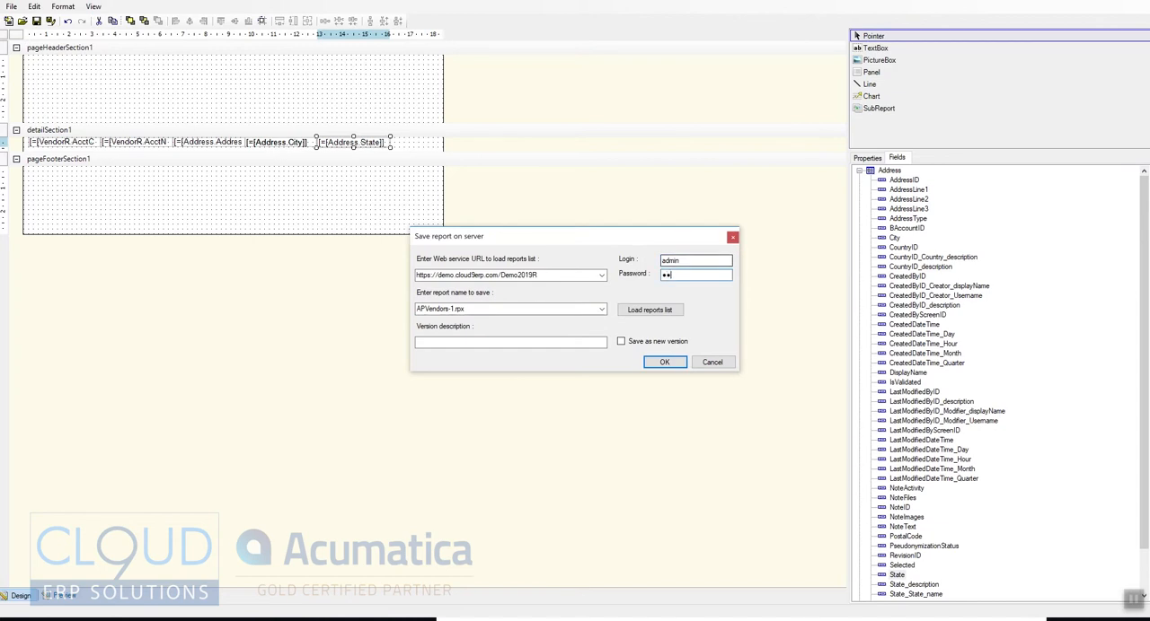
{"action": "triple_click", "coordinate": [510, 308]}
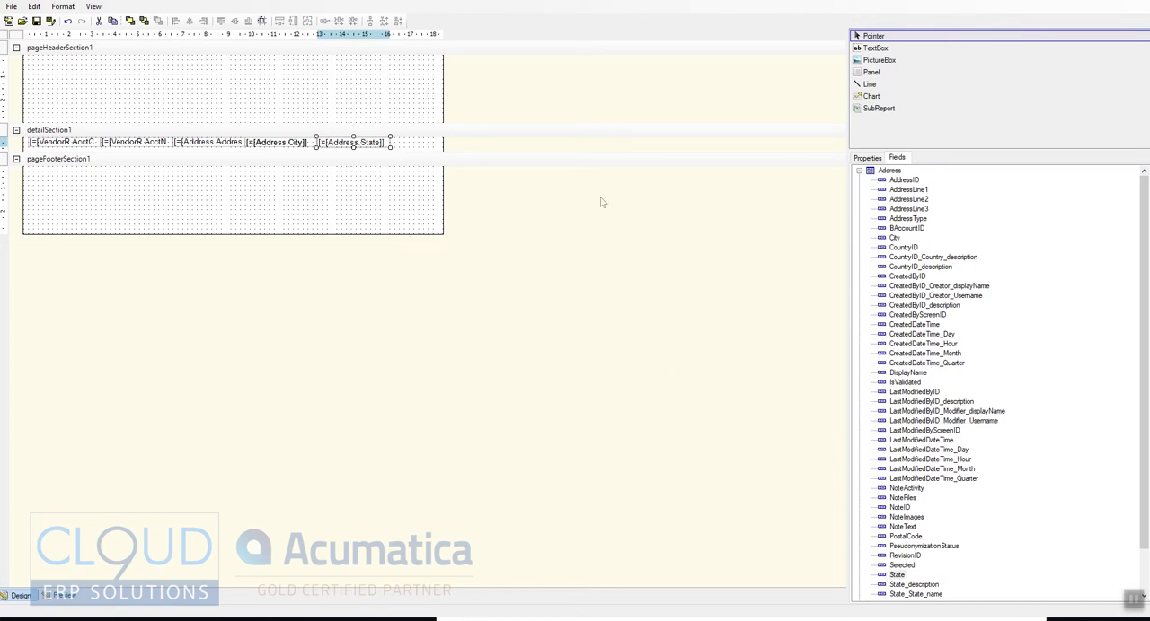
{"action": "mouse_move", "coordinate": [1042, 11]}
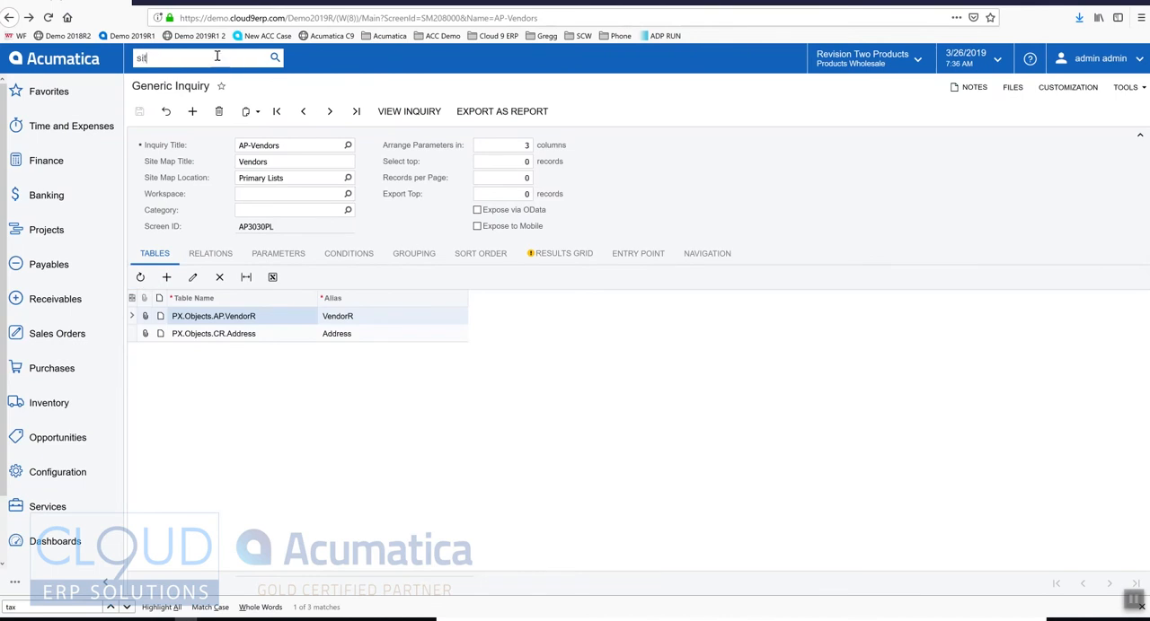
- Search 'site map' and open the Site Map screen
{"action": "type", "text": "site map"}
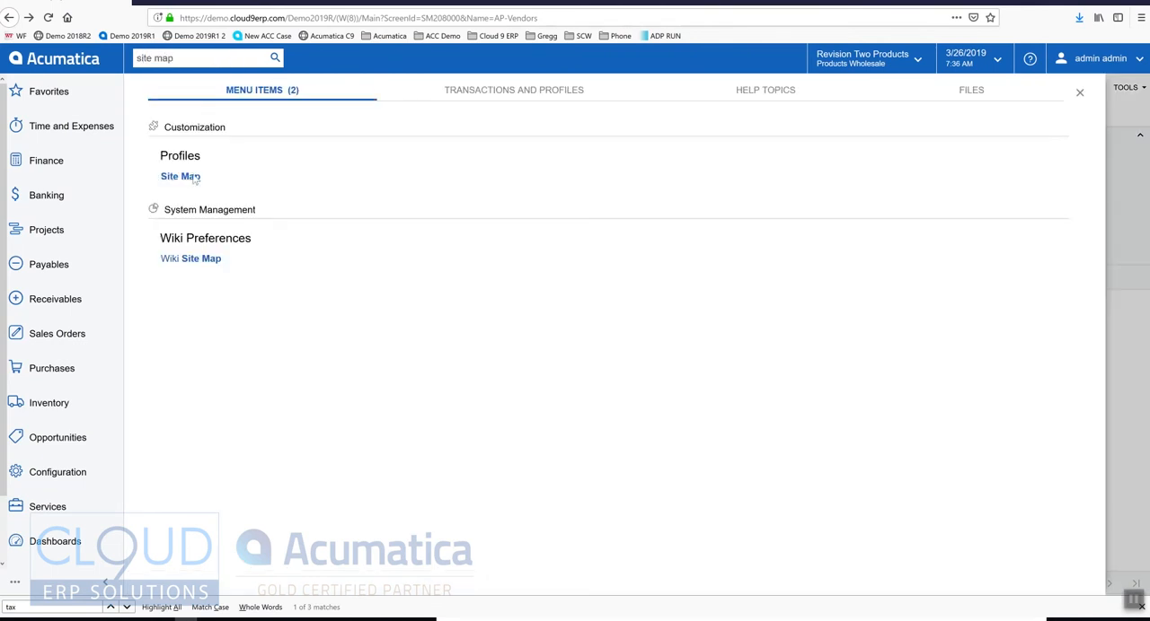
{"action": "left_click", "coordinate": [180, 176]}
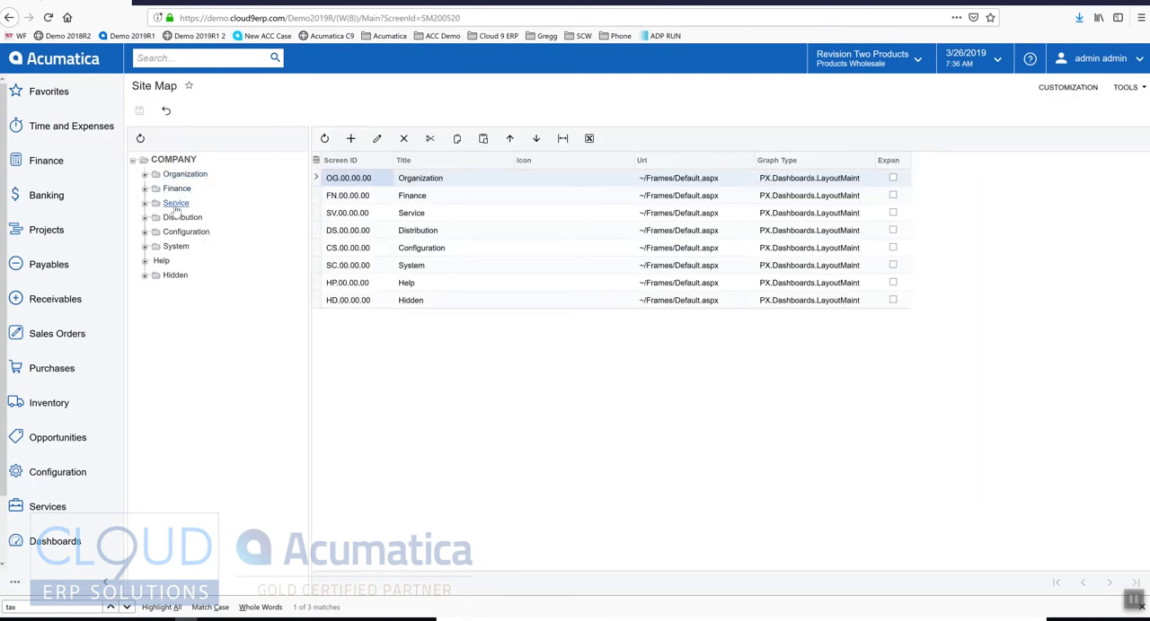
- Expand Finance > Accounts Payable > Reports and show the Audit folder entries
{"action": "left_click", "coordinate": [144, 187]}
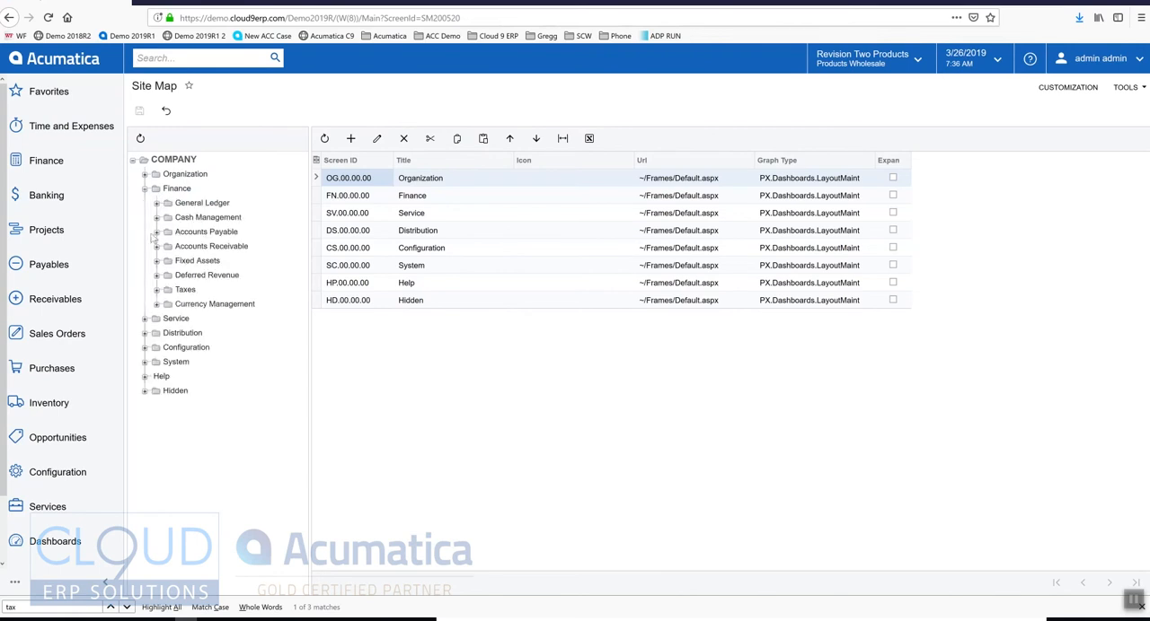
{"action": "left_click", "coordinate": [158, 231]}
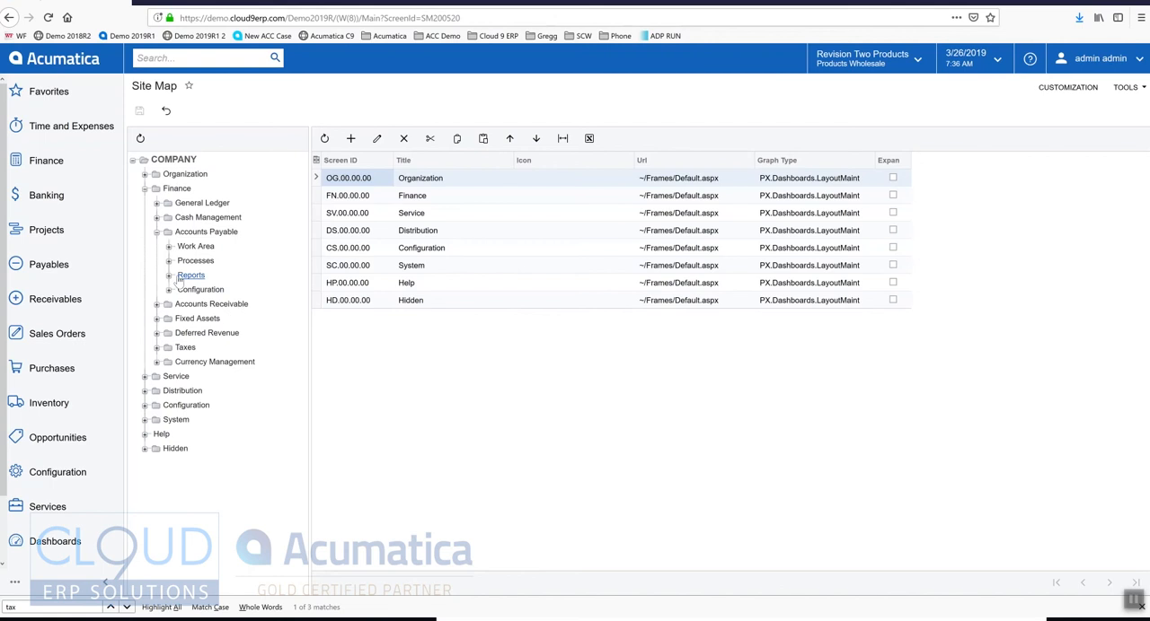
{"action": "left_click", "coordinate": [169, 274]}
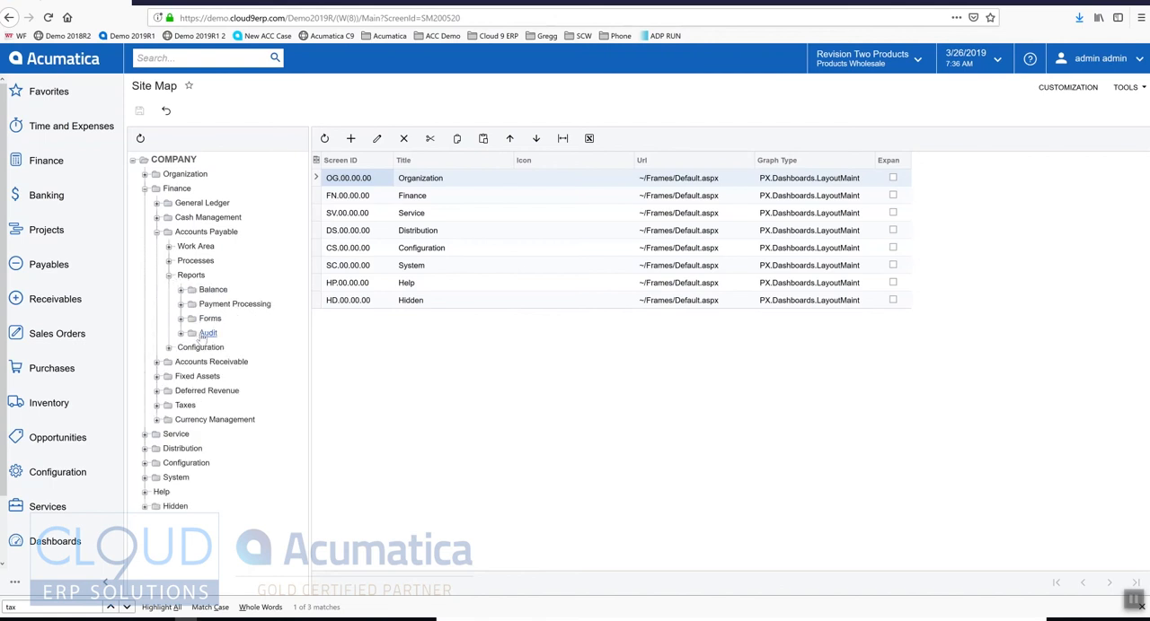
{"action": "left_click", "coordinate": [209, 332]}
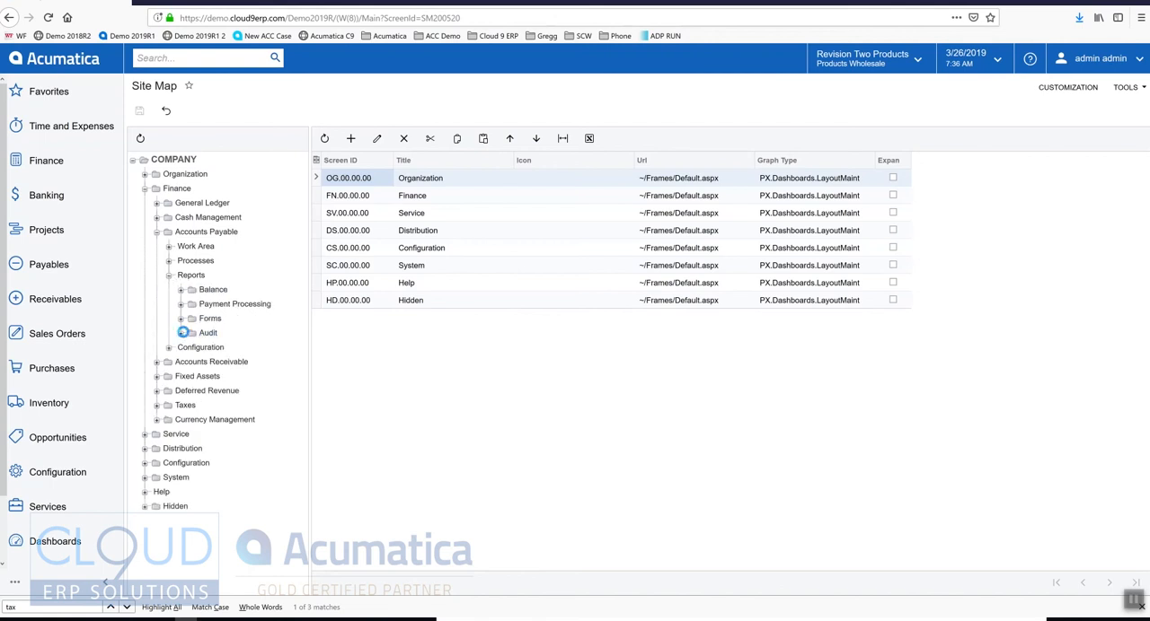
{"action": "left_click", "coordinate": [209, 332]}
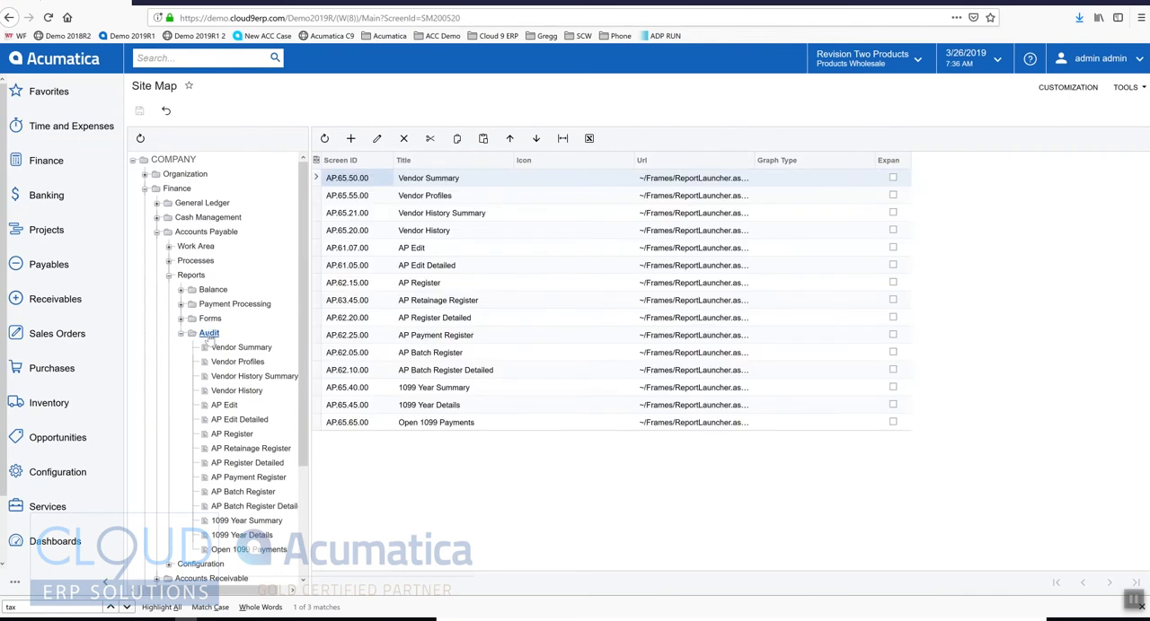
- Add a Vendor List site map row with screen ID AP.65.50.10 and report URL, and save it
{"action": "left_click", "coordinate": [350, 138]}
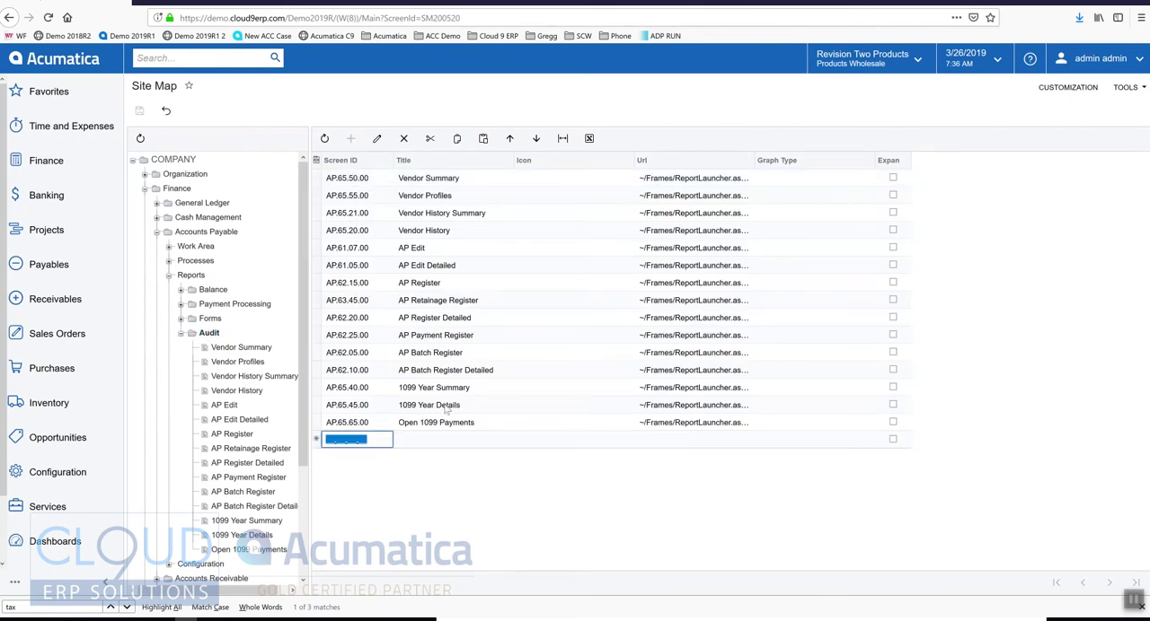
{"action": "type", "text": "AP.65.50.1"}
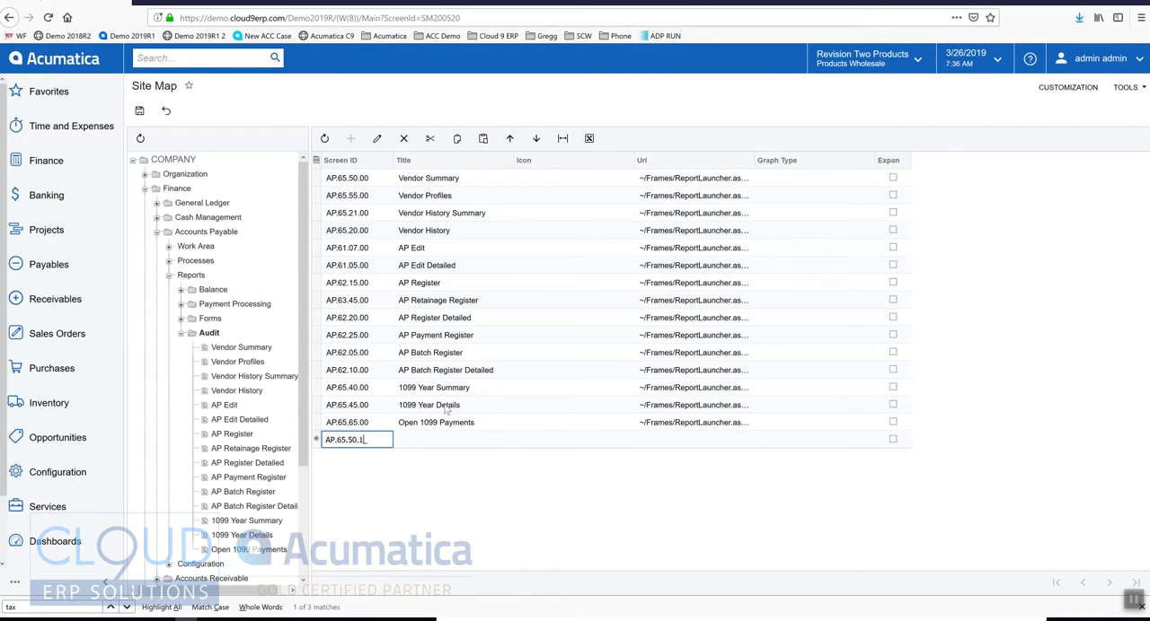
{"action": "type", "text": "0"}
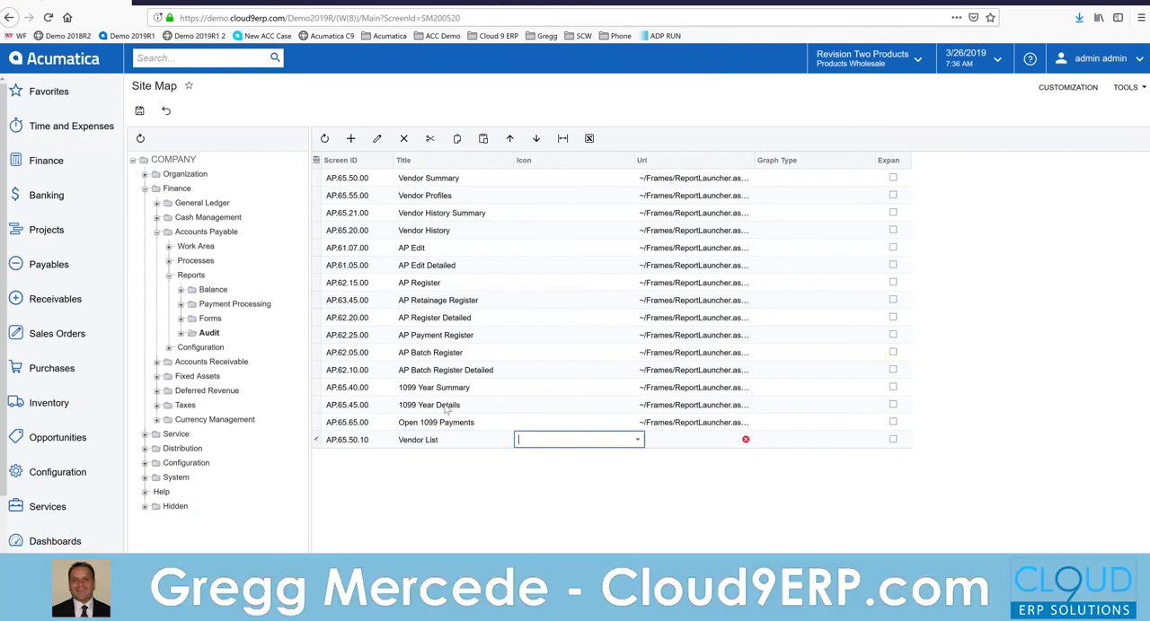
{"action": "key", "text": "Ctrl+f"}
{"action": "type", "text": "tax"}
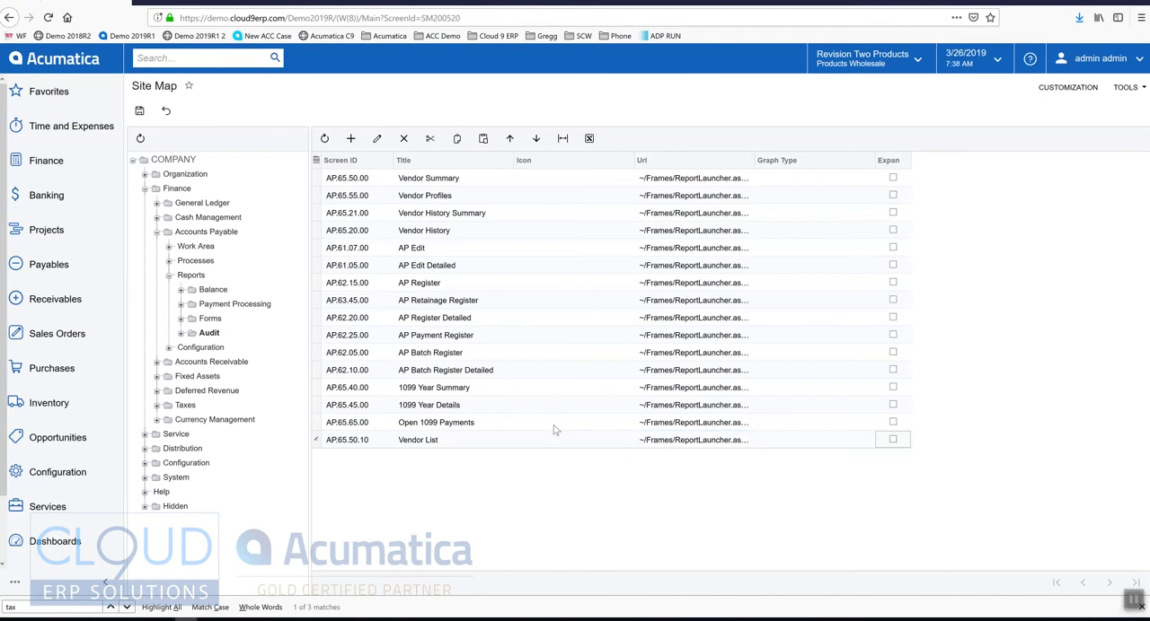
{"action": "left_click", "coordinate": [180, 334]}
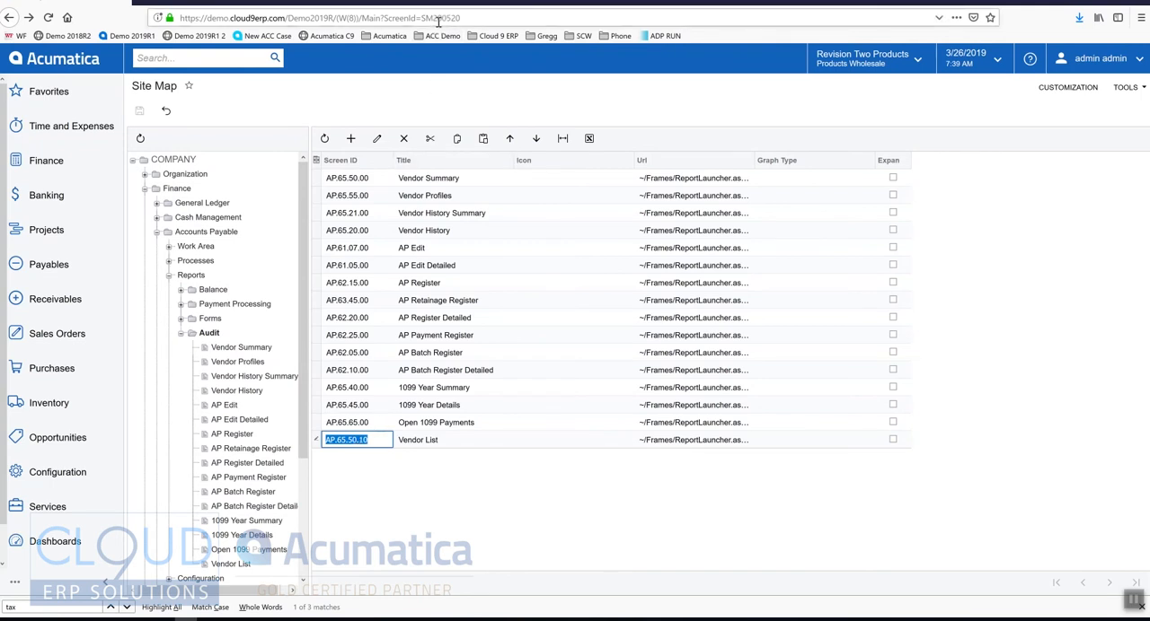
{"action": "left_click", "coordinate": [49, 264]}
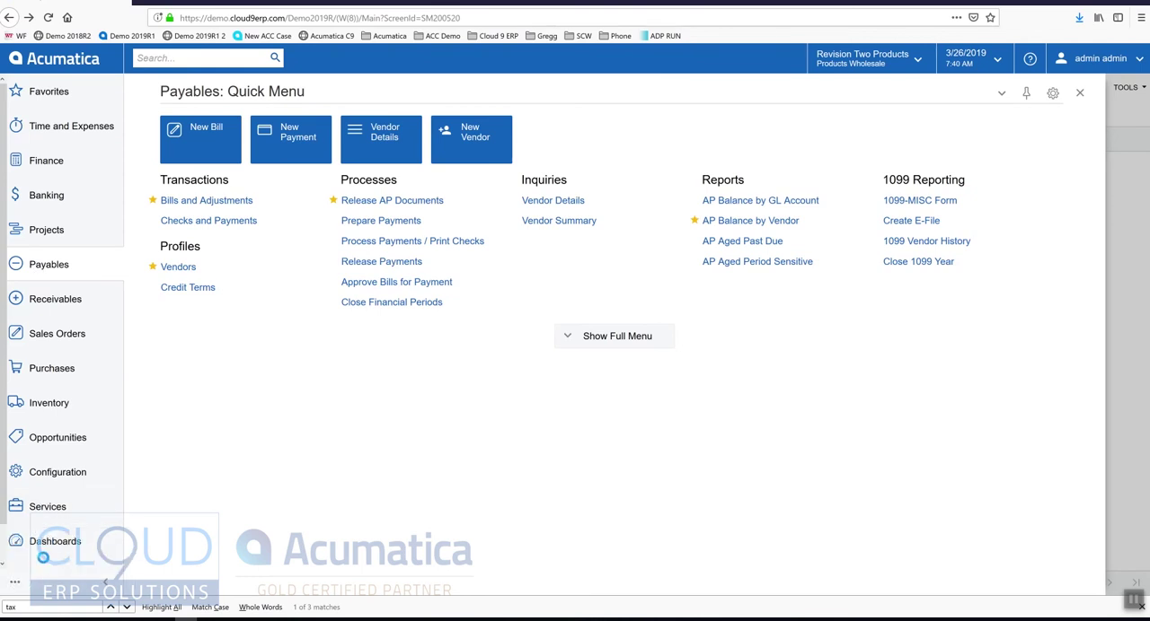
- Add the Vendor List item to the Payables menu's reports and finish editing
{"action": "left_click", "coordinate": [618, 334]}
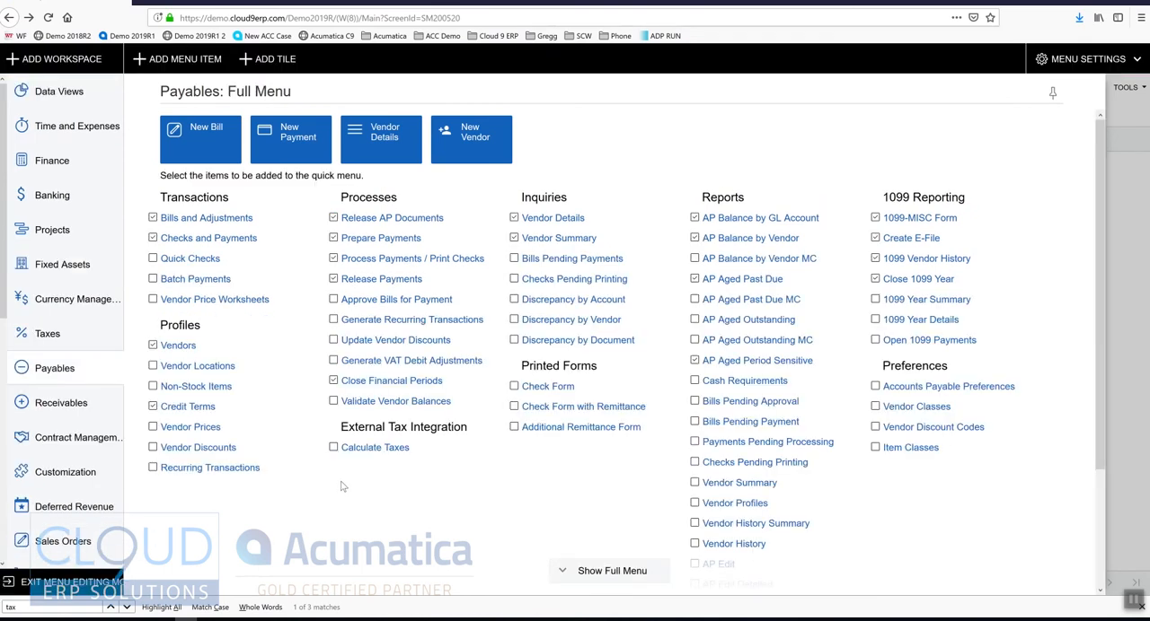
{"action": "left_click", "coordinate": [176, 58]}
{"action": "type", "text": "vendor l"}
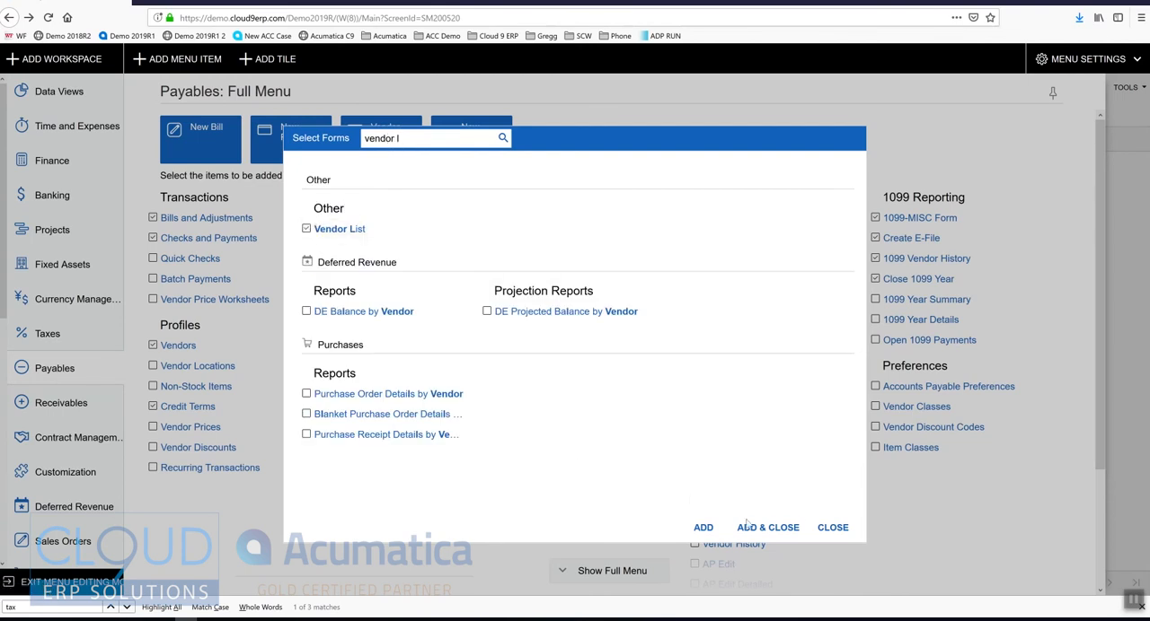
{"action": "left_click", "coordinate": [830, 528]}
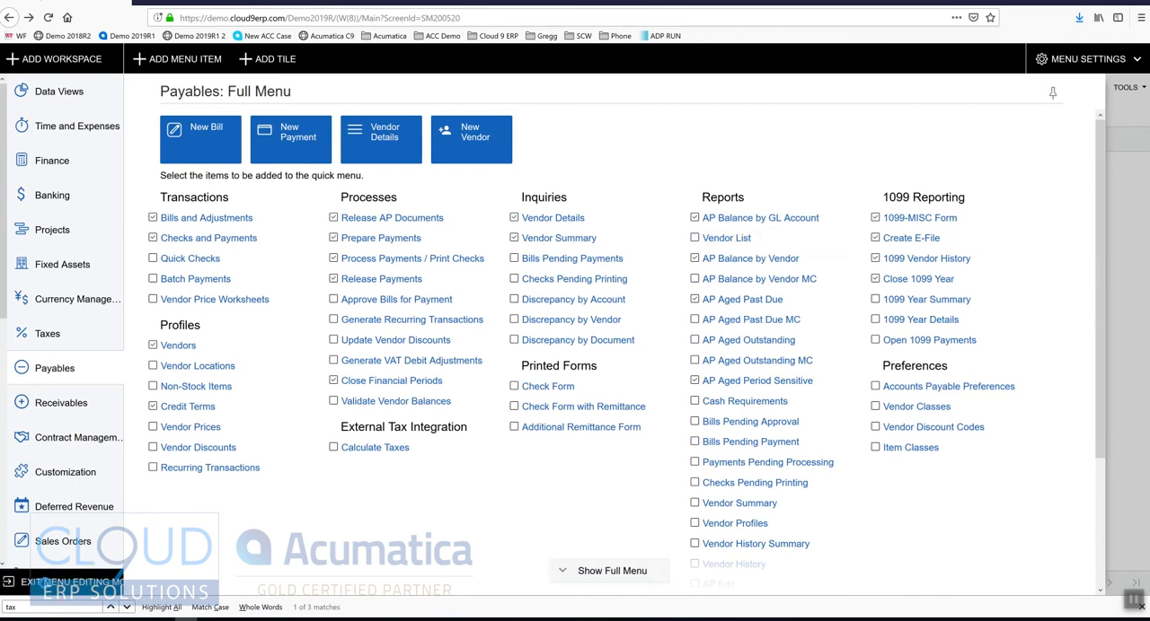
{"action": "left_click", "coordinate": [69, 582]}
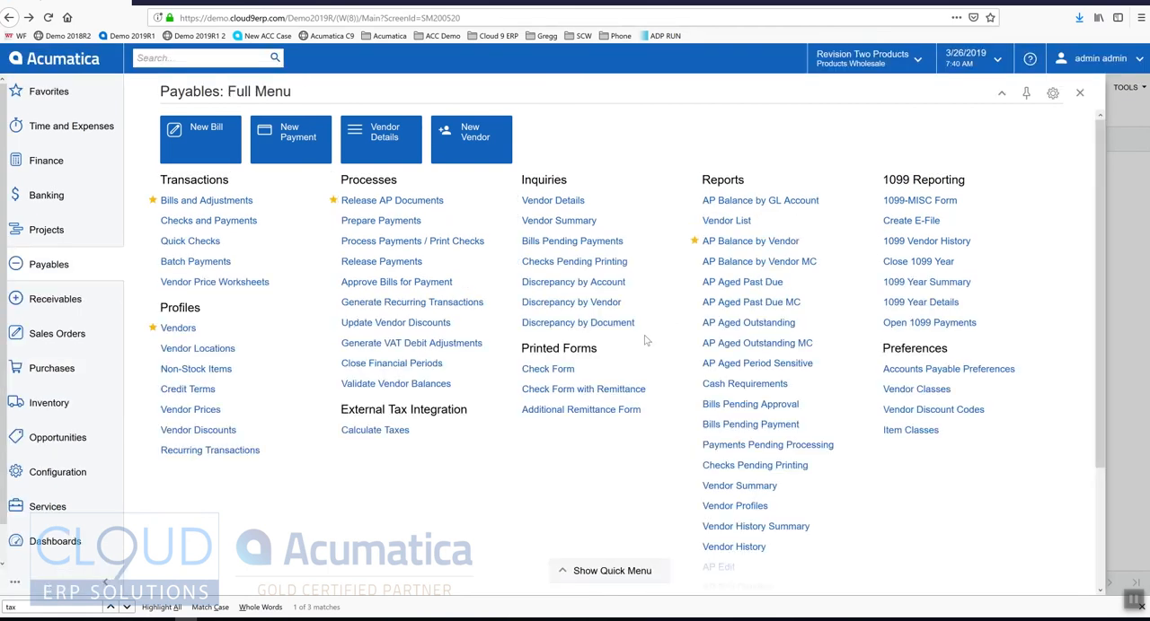
- Run the Vendor List report to display vendor IDs, names and addresses
{"action": "left_click", "coordinate": [726, 219]}
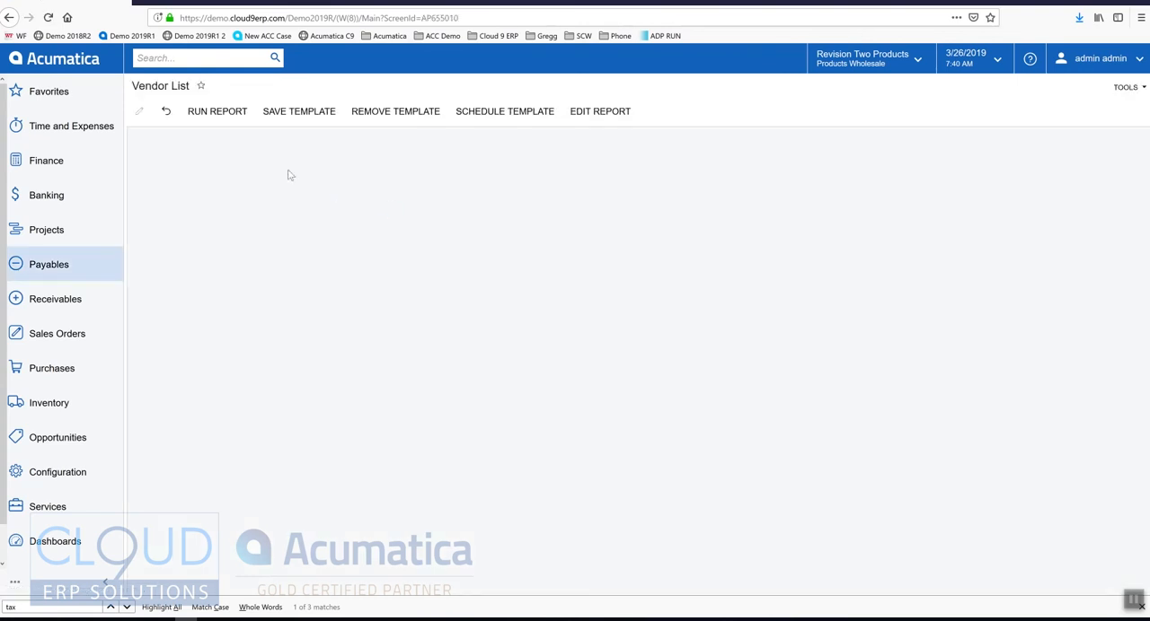
{"action": "left_click", "coordinate": [215, 111]}
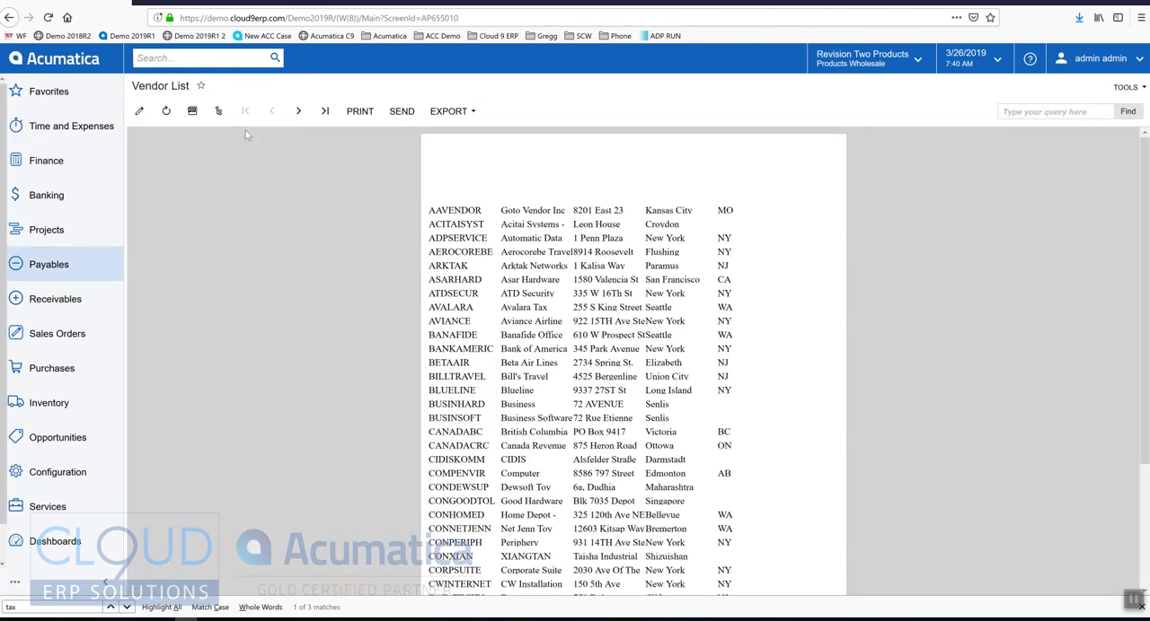